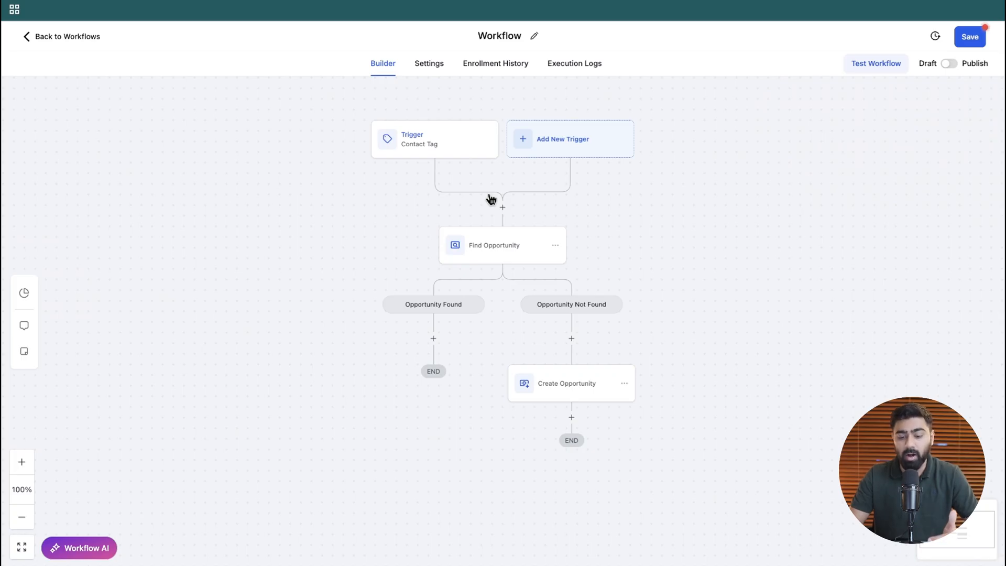
pyautogui.moveTo(440, 286)
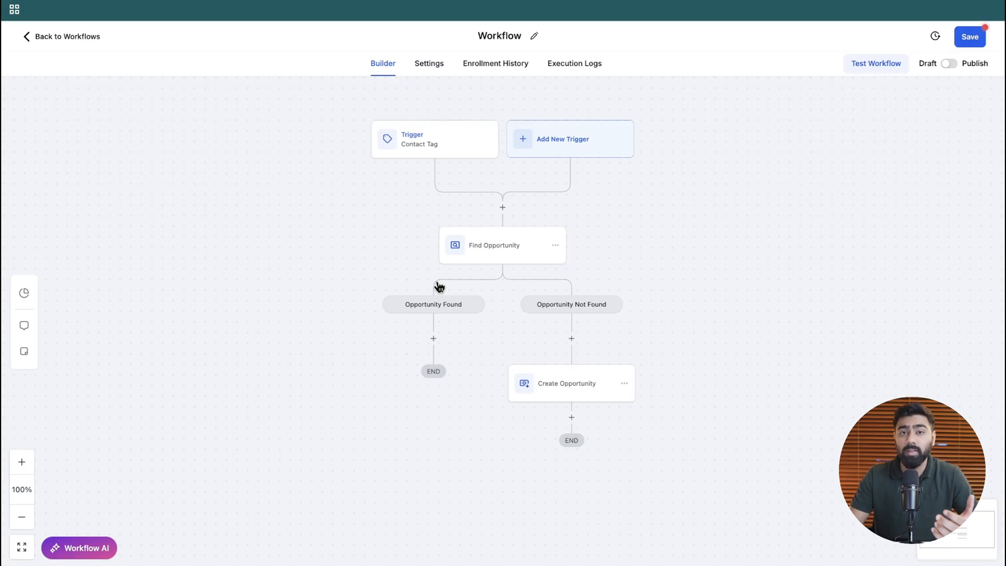
# - Add an Update Opportunity action under the Opportunity Found branch
pyautogui.click(433, 338)
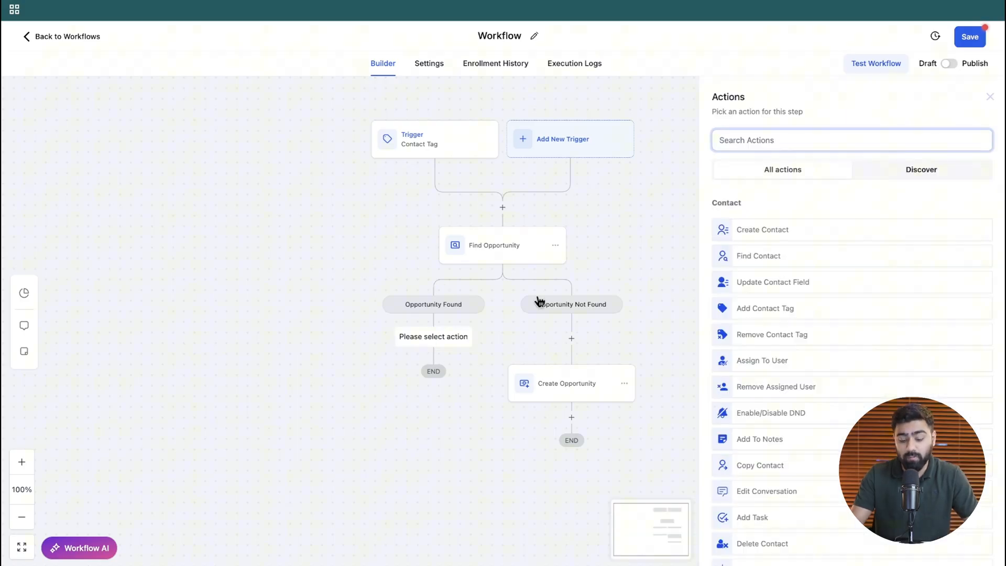
pyautogui.write('update')
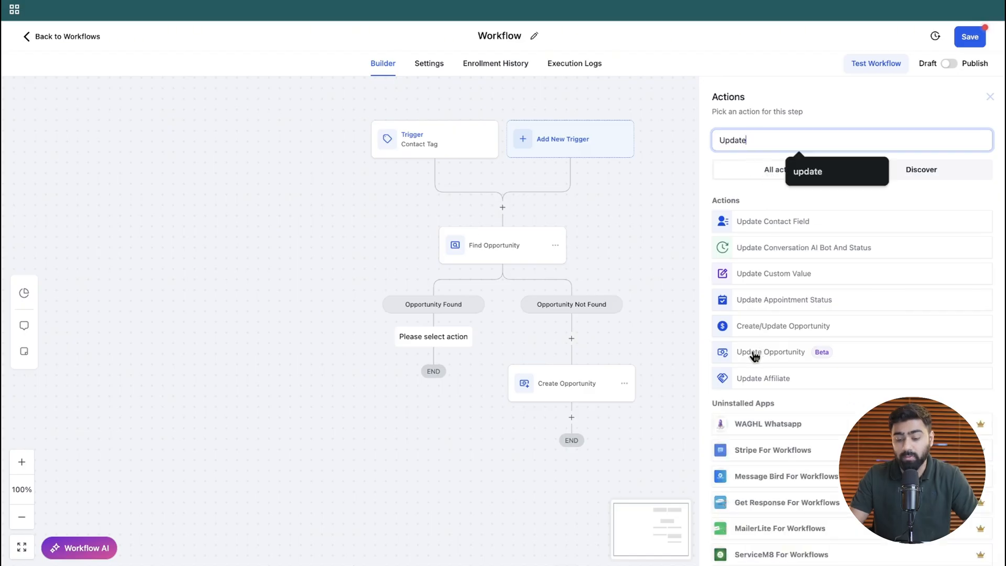
pyautogui.click(769, 351)
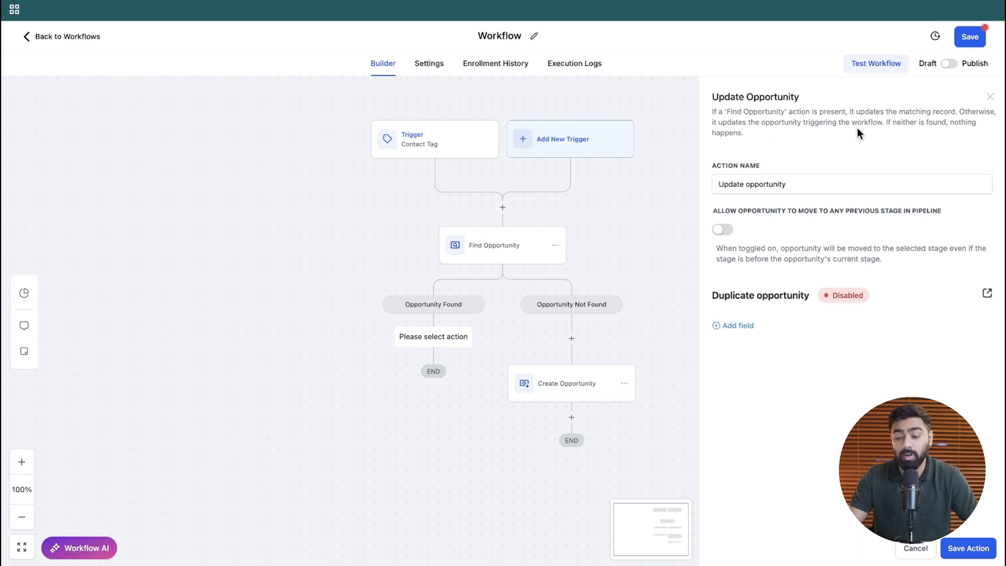
pyautogui.moveTo(867, 133)
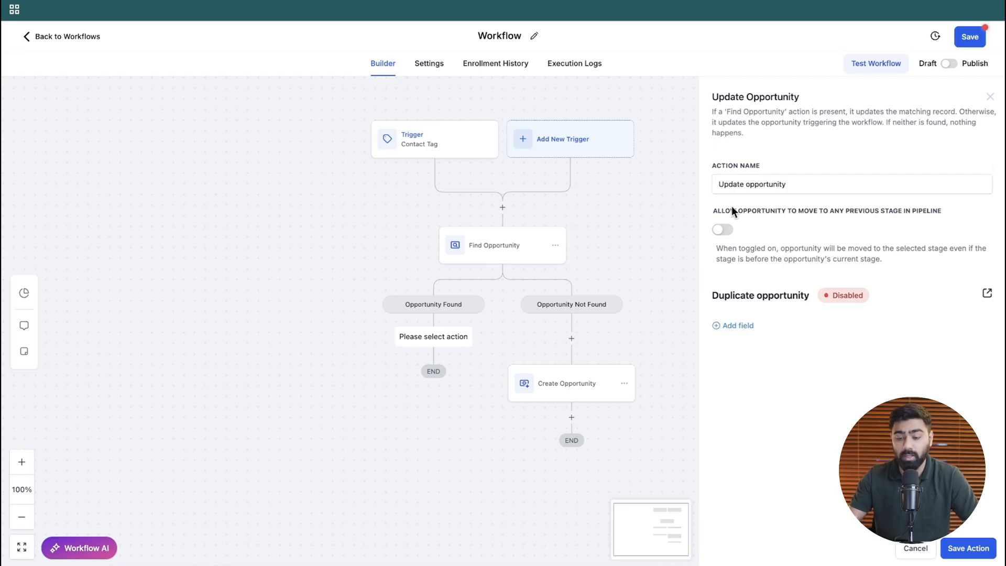
pyautogui.moveTo(734, 229)
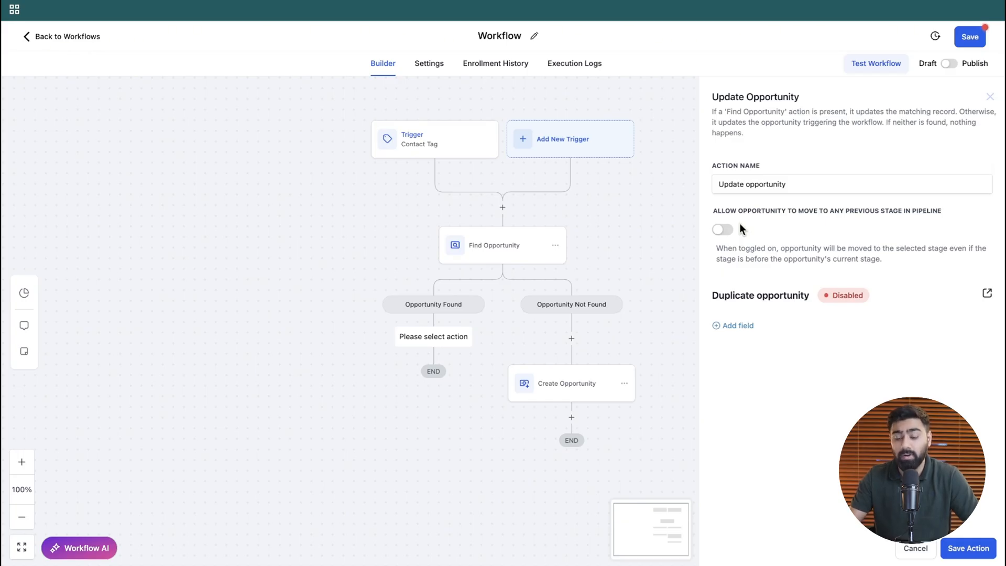
# - Add an empty field row to the Update Opportunity action
pyautogui.click(737, 326)
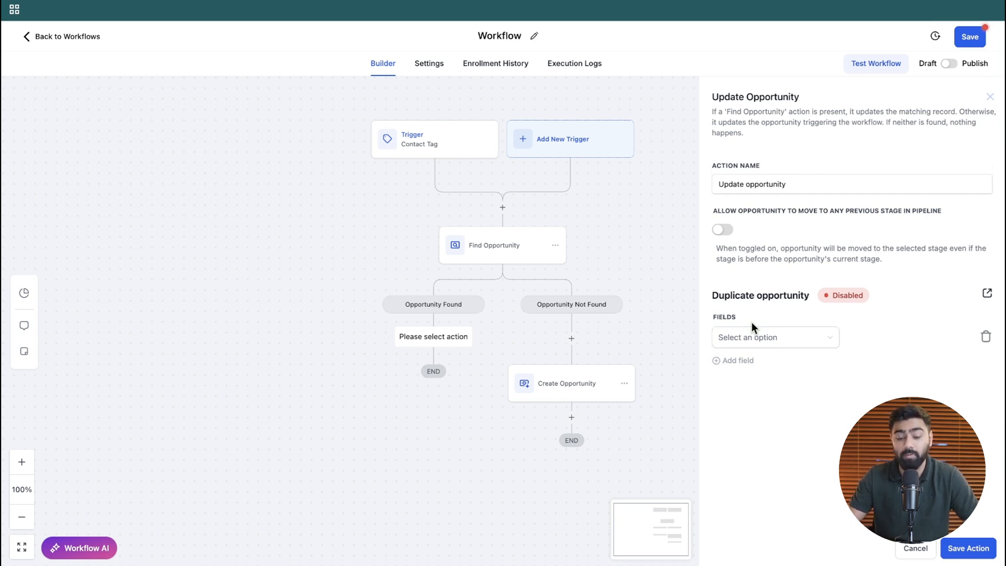
# - Set the Pipeline field to Real Estate Pipeline and add Pipeline Stage as a second field
pyautogui.click(774, 337)
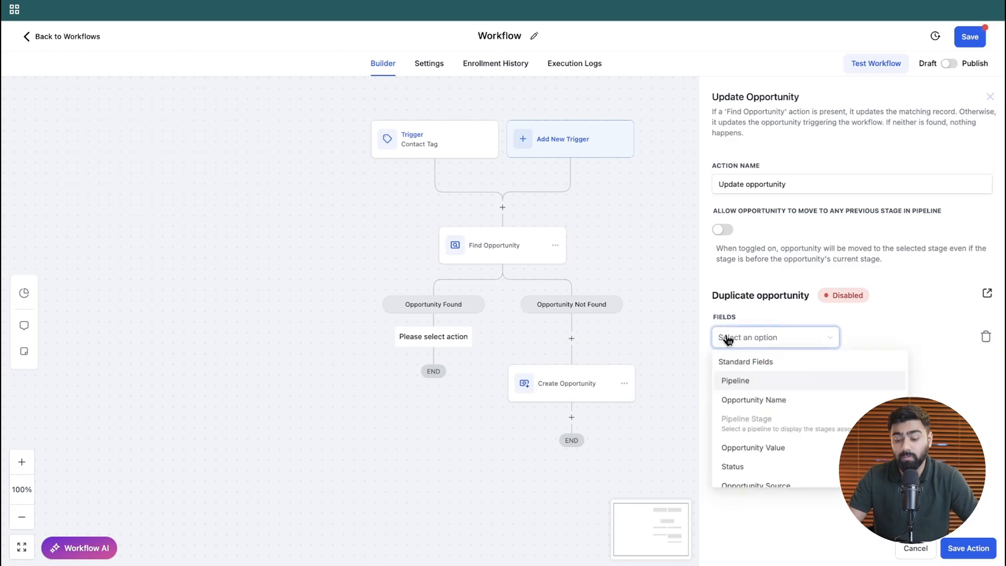
pyautogui.click(735, 381)
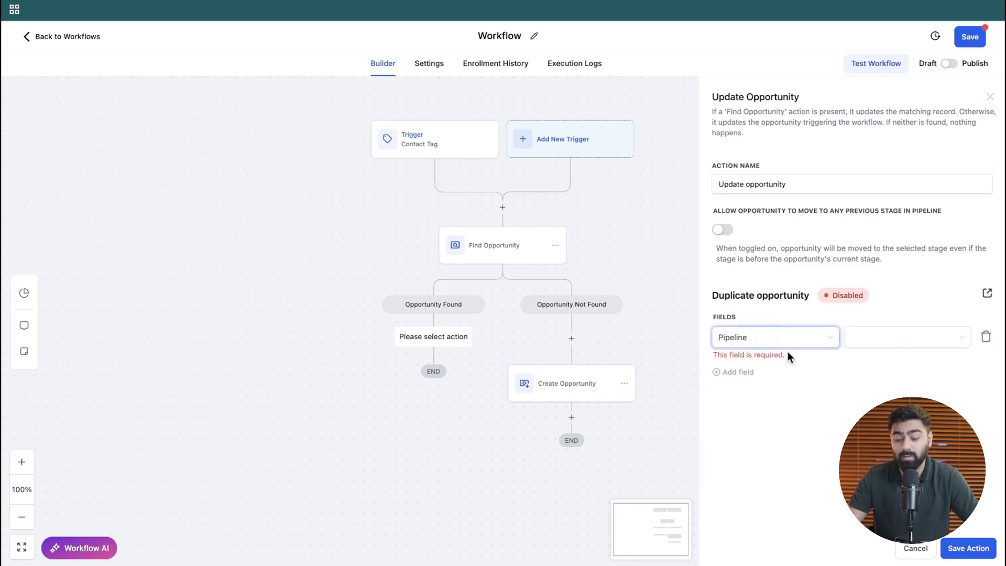
pyautogui.click(906, 337)
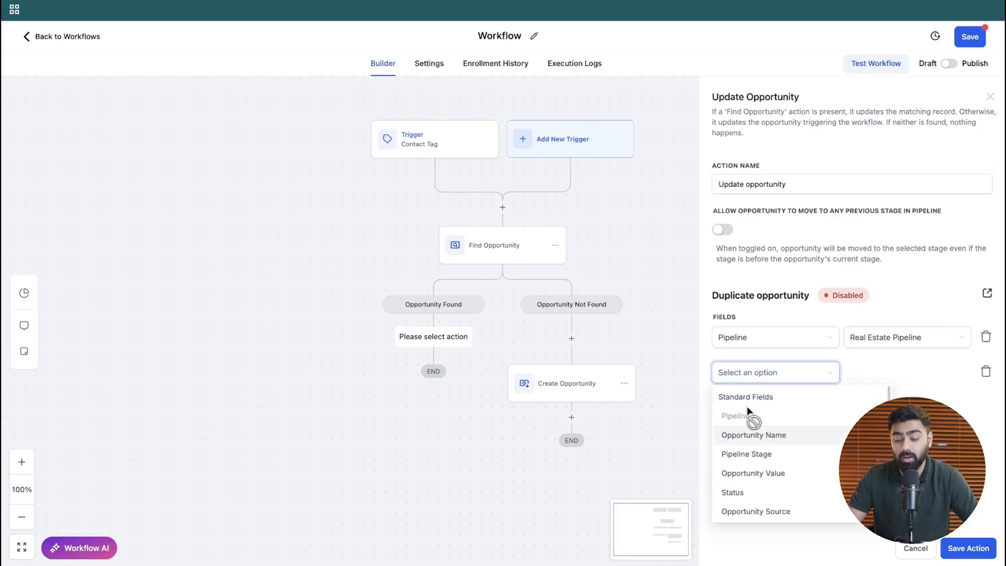
pyautogui.click(746, 454)
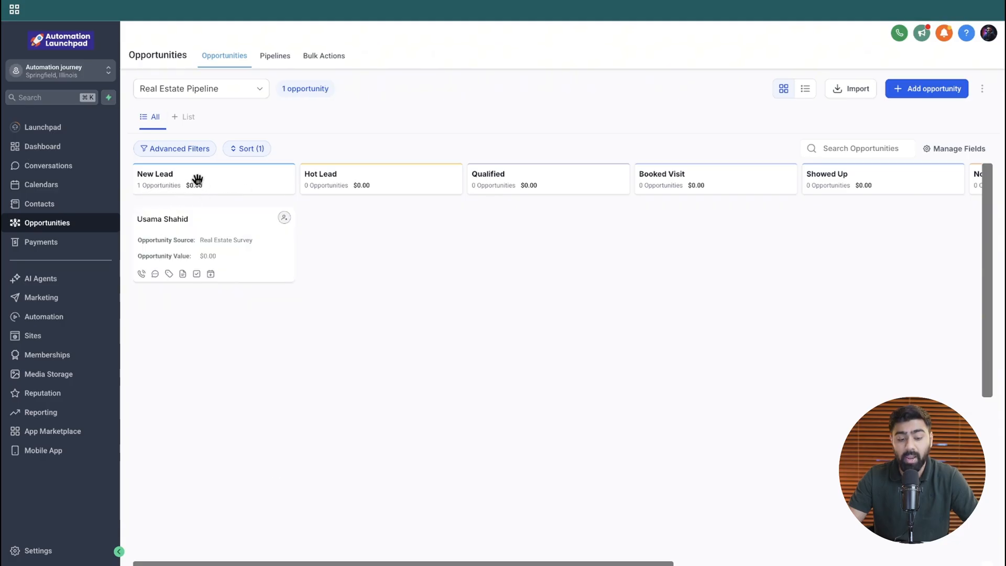
pyautogui.moveTo(467, 177)
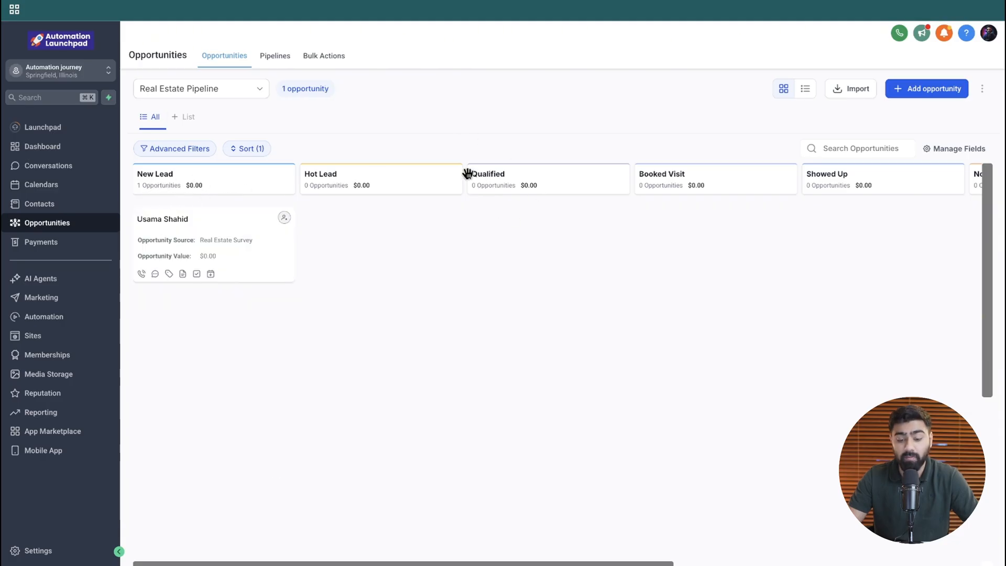
pyautogui.moveTo(411, 111)
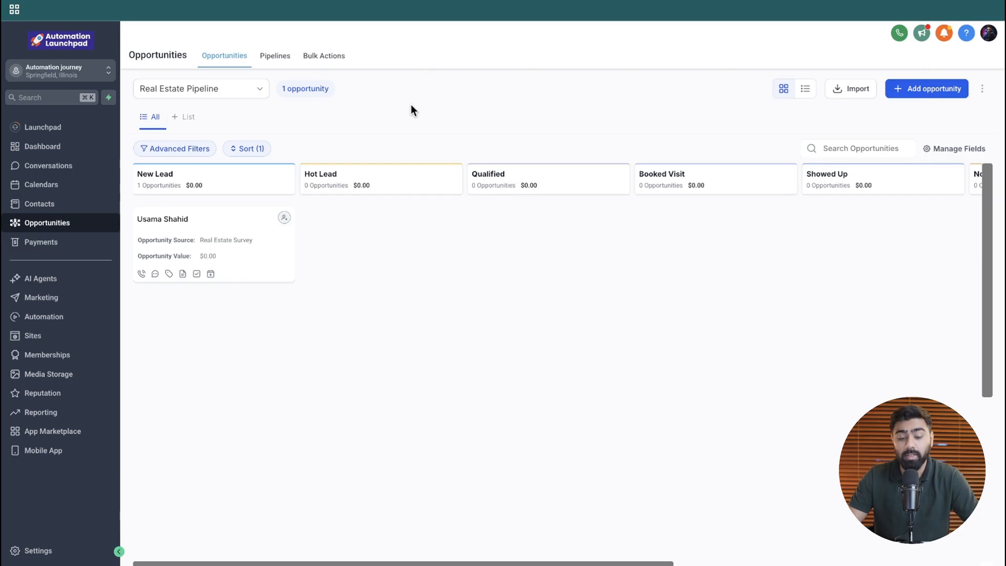
pyautogui.moveTo(195, 251)
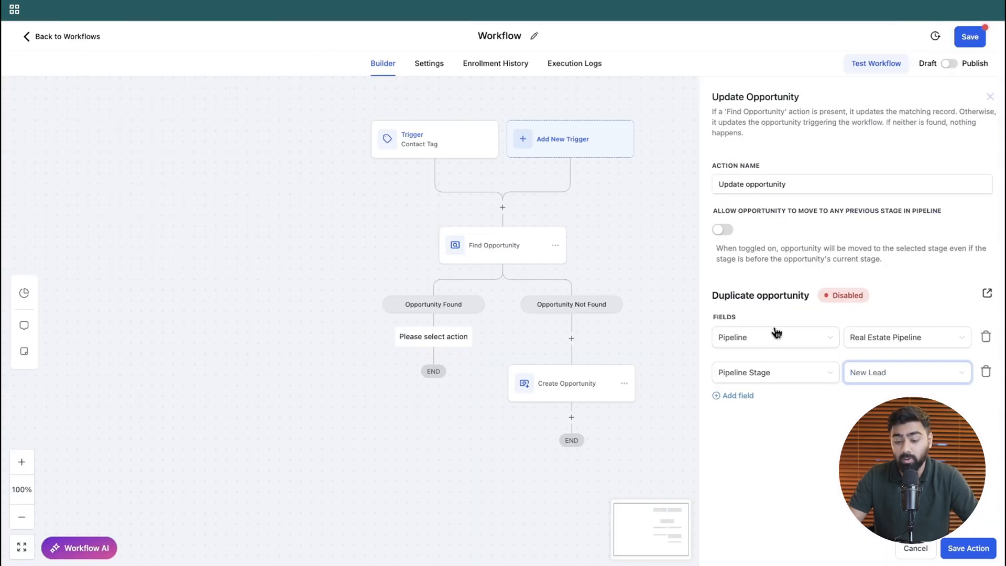
# - Set Pipeline Stage to Qualified and save the Update Opportunity action
pyautogui.click(905, 372)
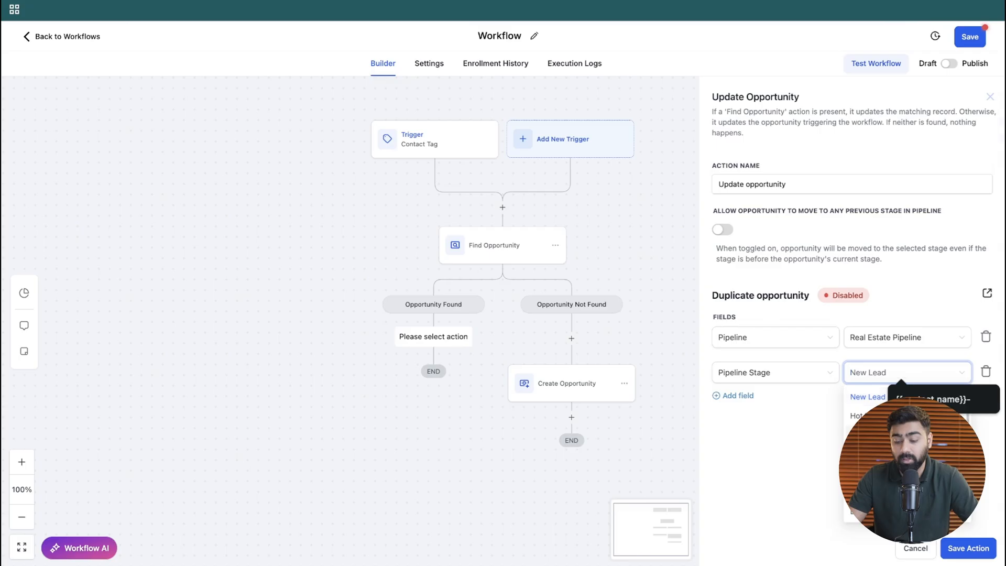
pyautogui.click(866, 415)
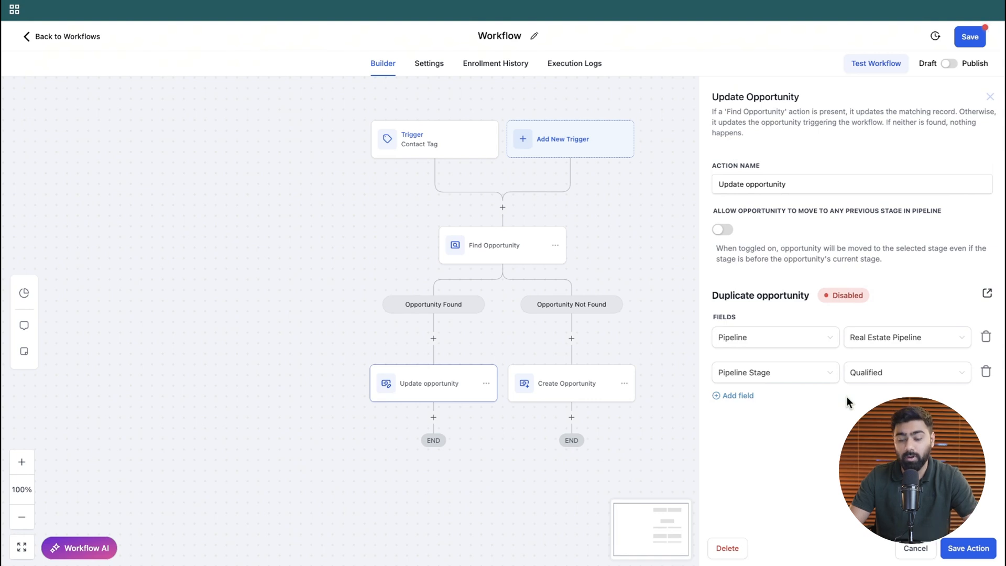
pyautogui.click(968, 548)
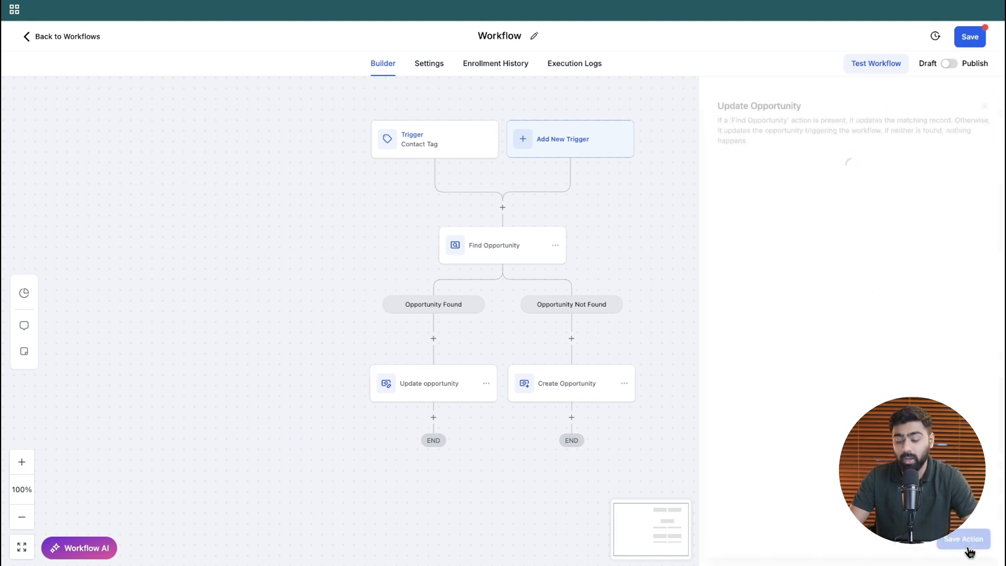
pyautogui.click(964, 539)
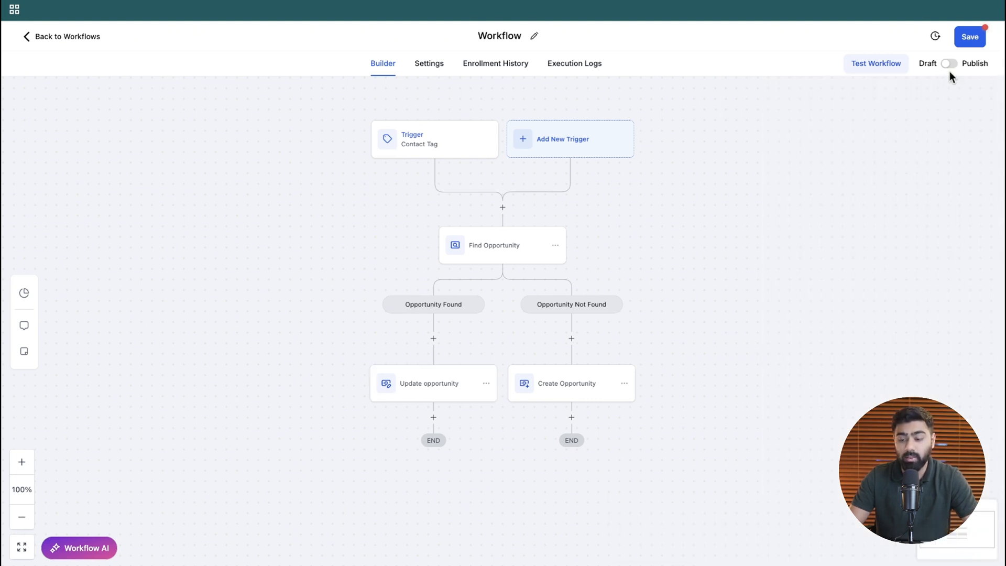
pyautogui.click(950, 63)
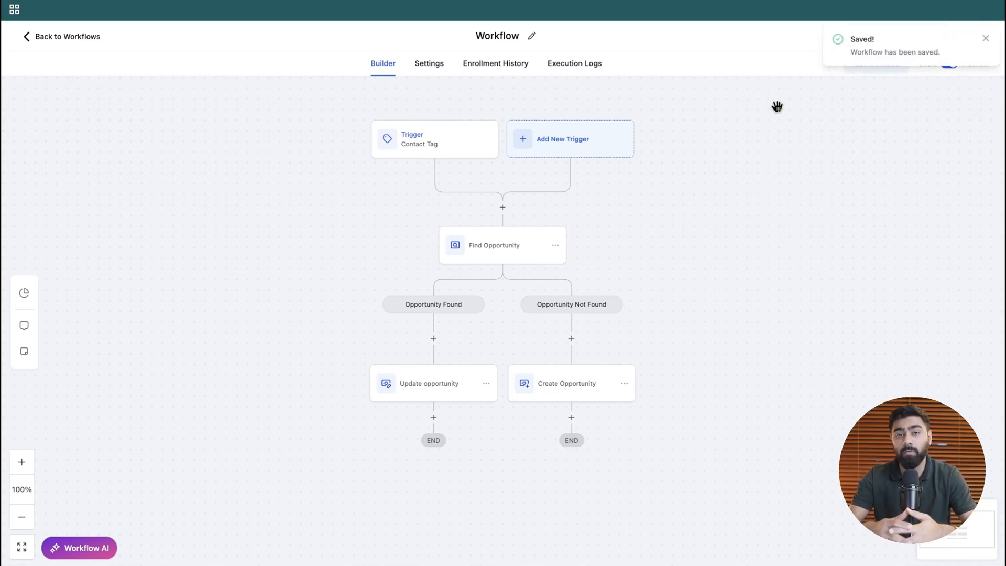
pyautogui.click(434, 139)
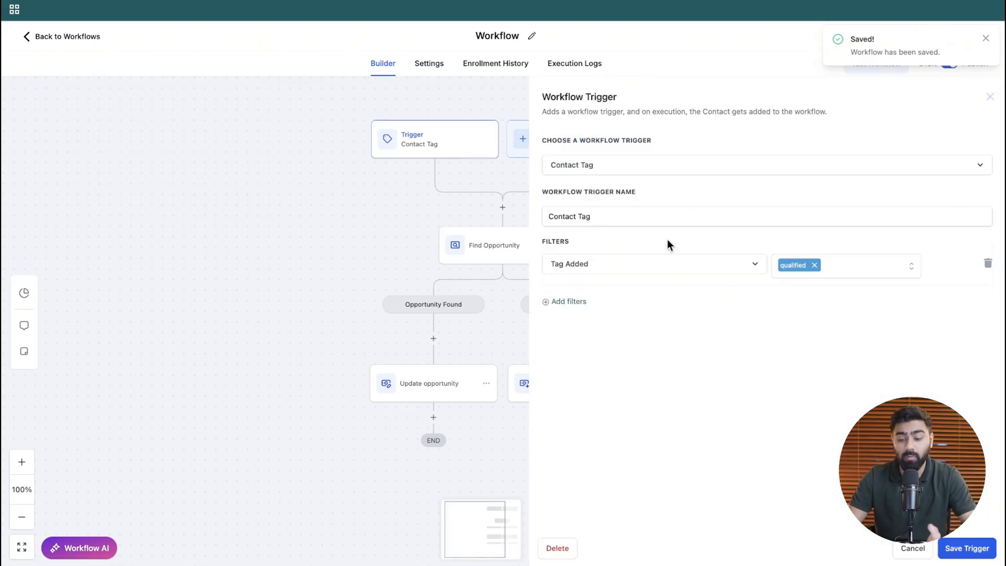
pyautogui.moveTo(733, 289)
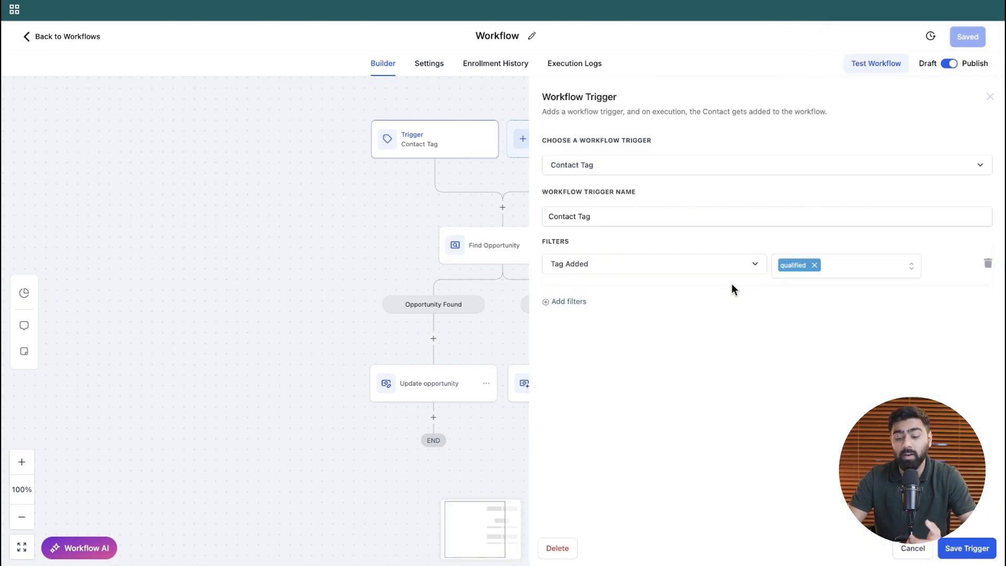
pyautogui.moveTo(770, 330)
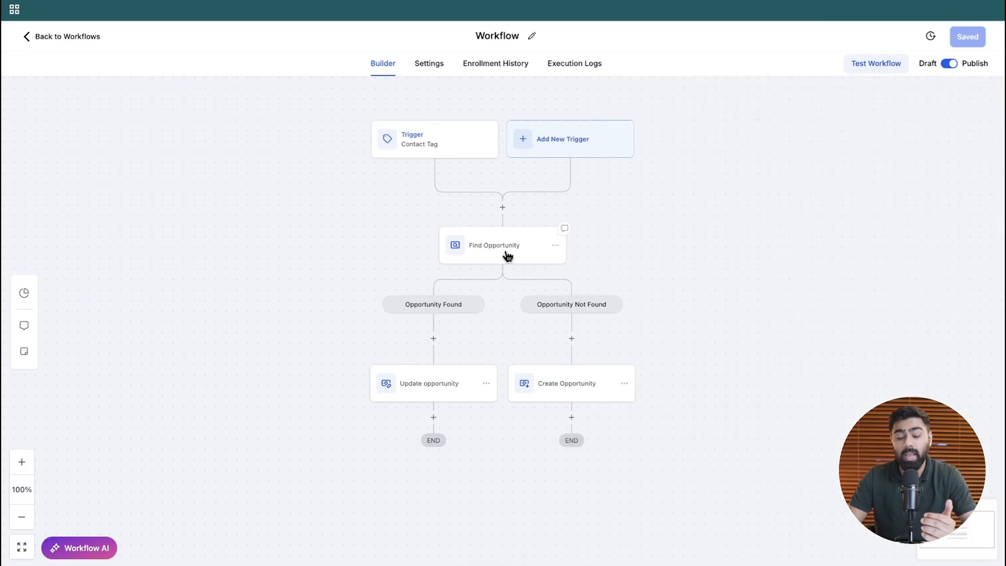
pyautogui.moveTo(468, 357)
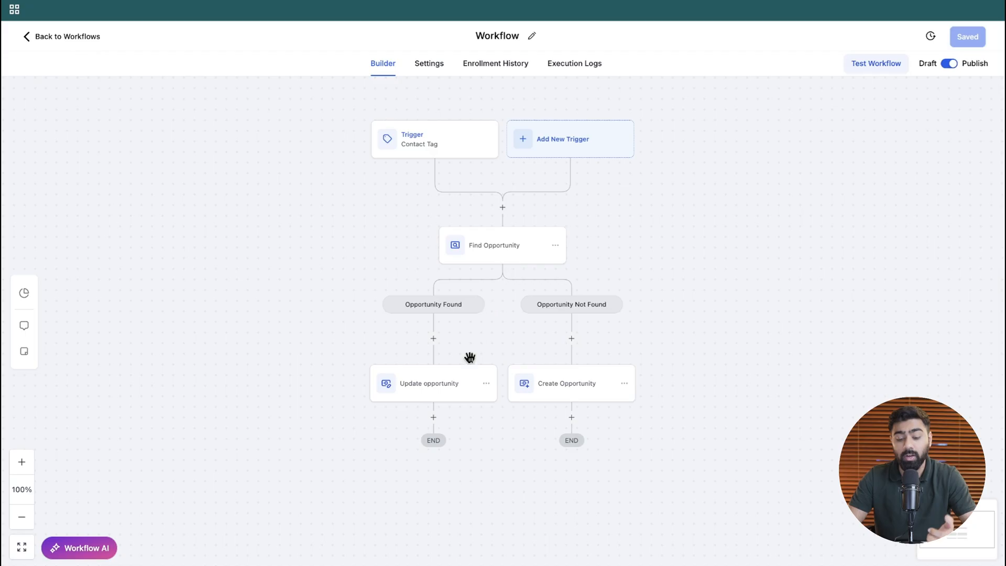
pyautogui.click(429, 383)
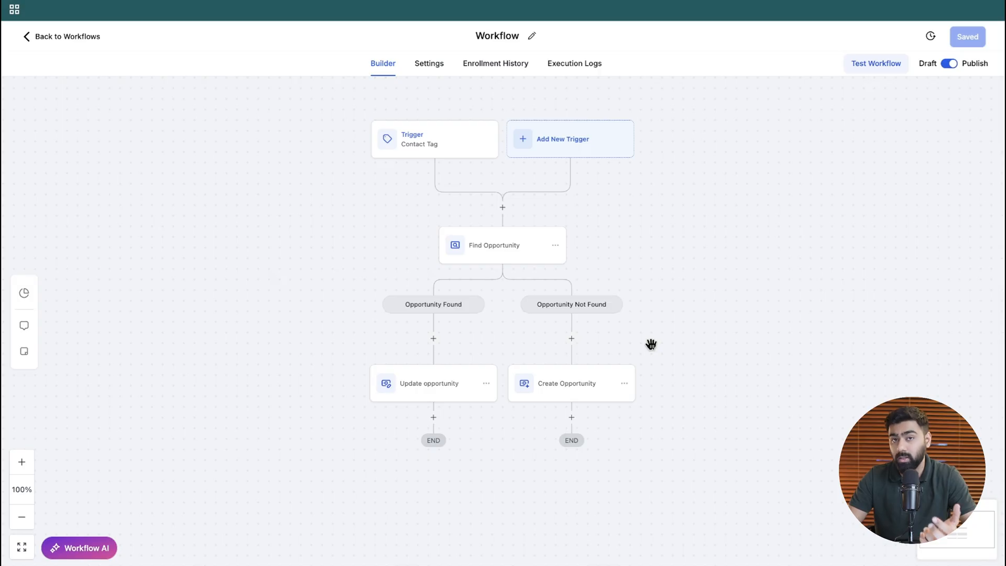
pyautogui.click(567, 383)
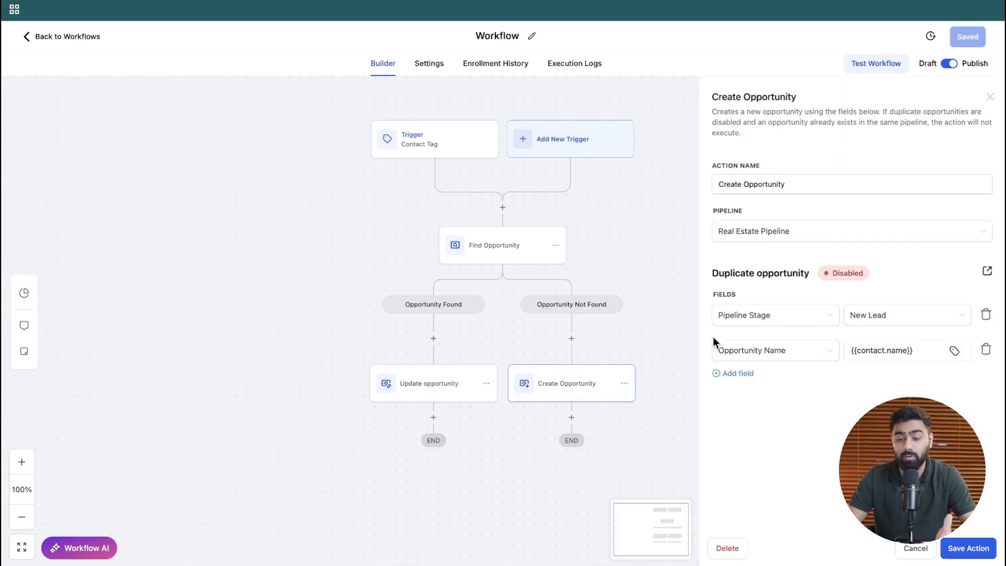
# - Change the Create Opportunity stage from New Lead to Qualified
pyautogui.click(905, 315)
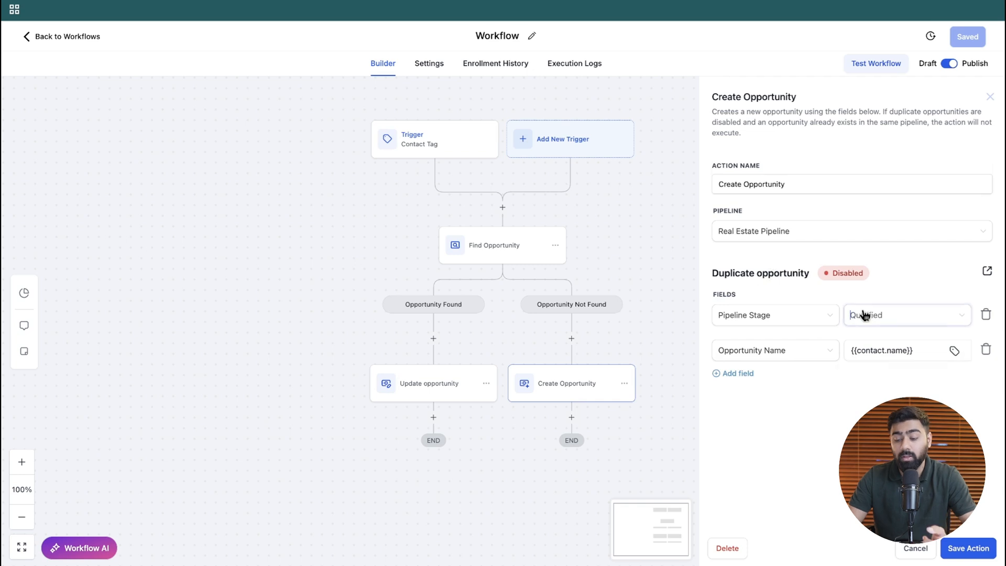
pyautogui.click(905, 314)
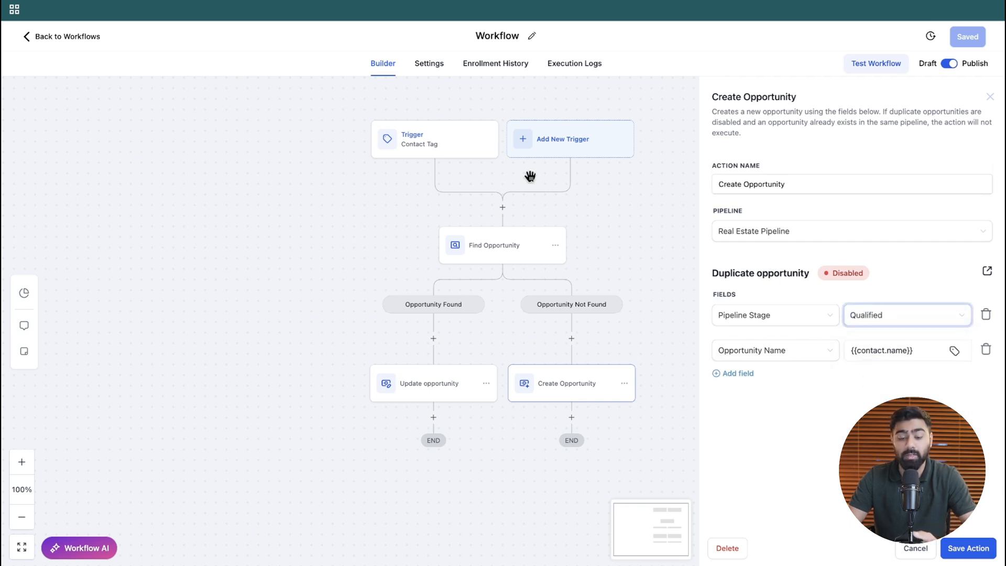
pyautogui.moveTo(587, 180)
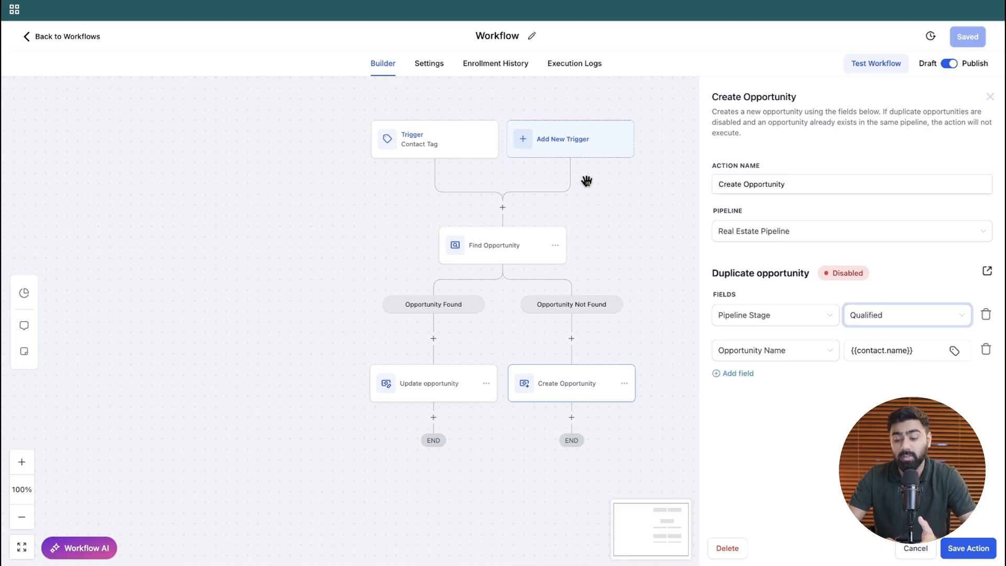
pyautogui.moveTo(569, 248)
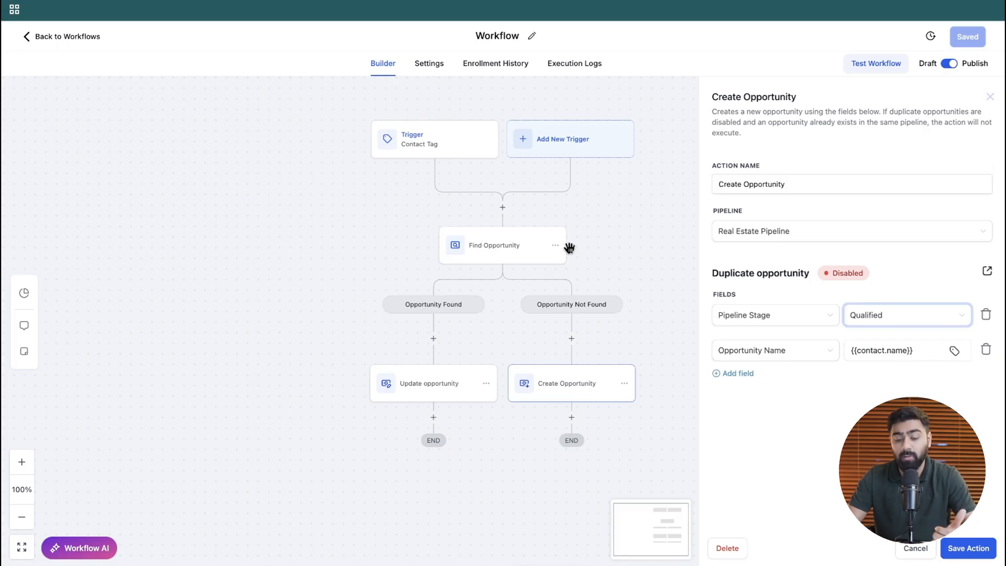
pyautogui.moveTo(526, 261)
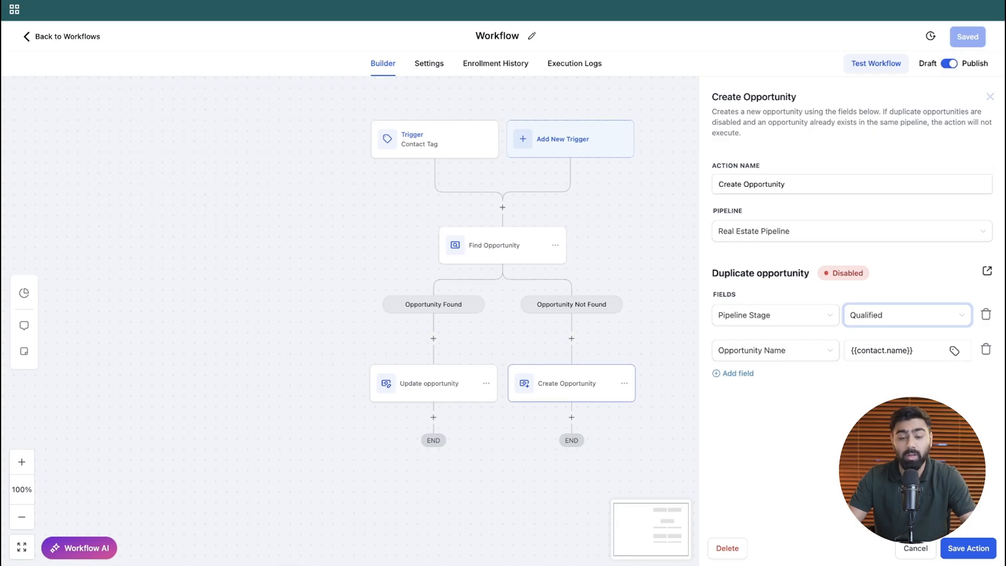
pyautogui.moveTo(429, 21)
pyautogui.write('2')
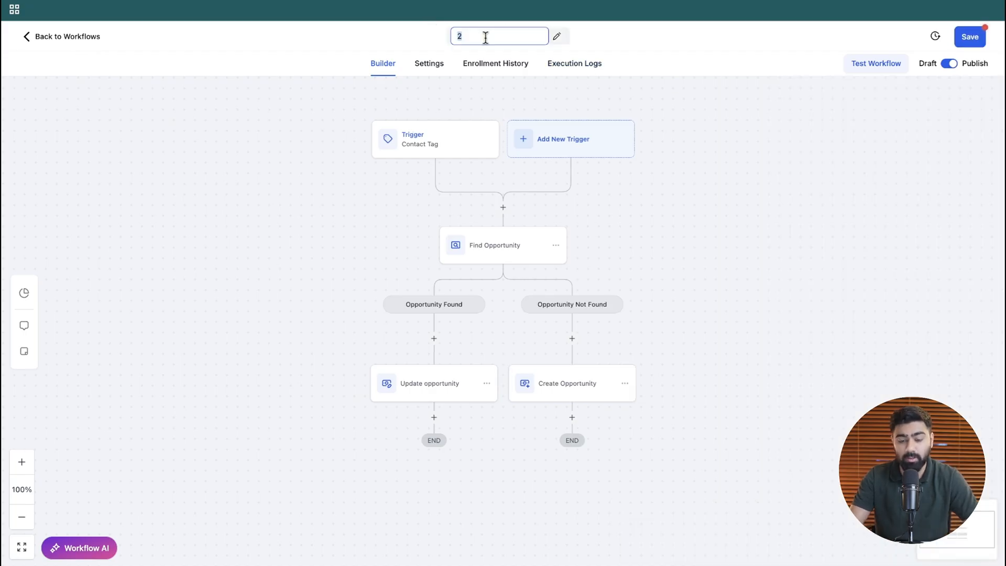
# - Rename the workflow to '2. Find+Update opp (Qualified)' and save it
pyautogui.write('.')
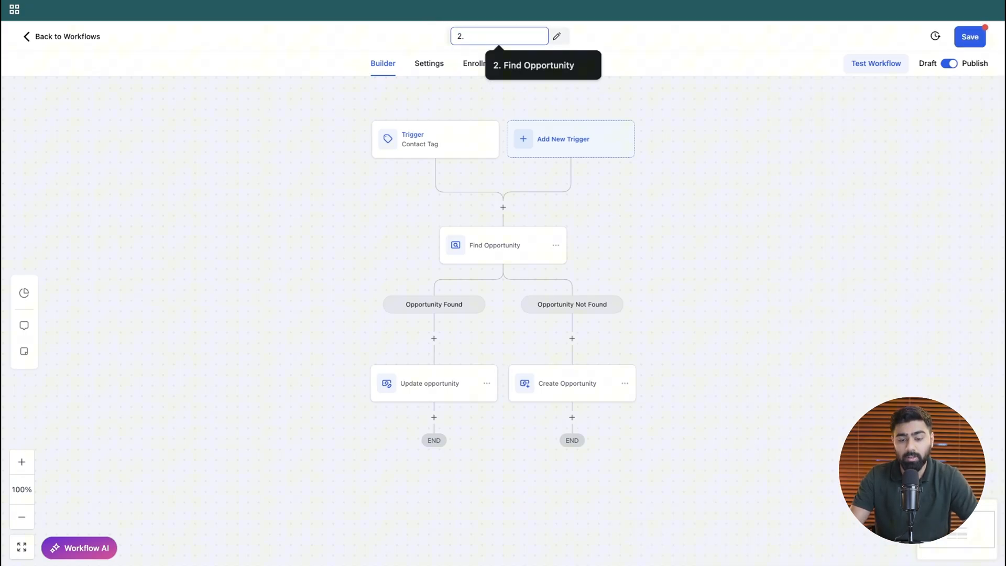
pyautogui.write('Find')
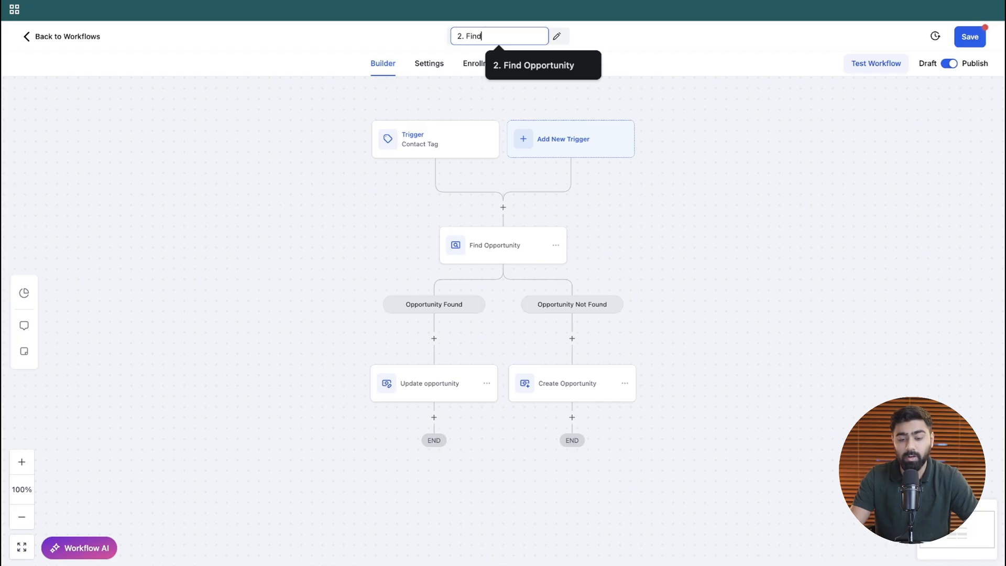
pyautogui.write('+U')
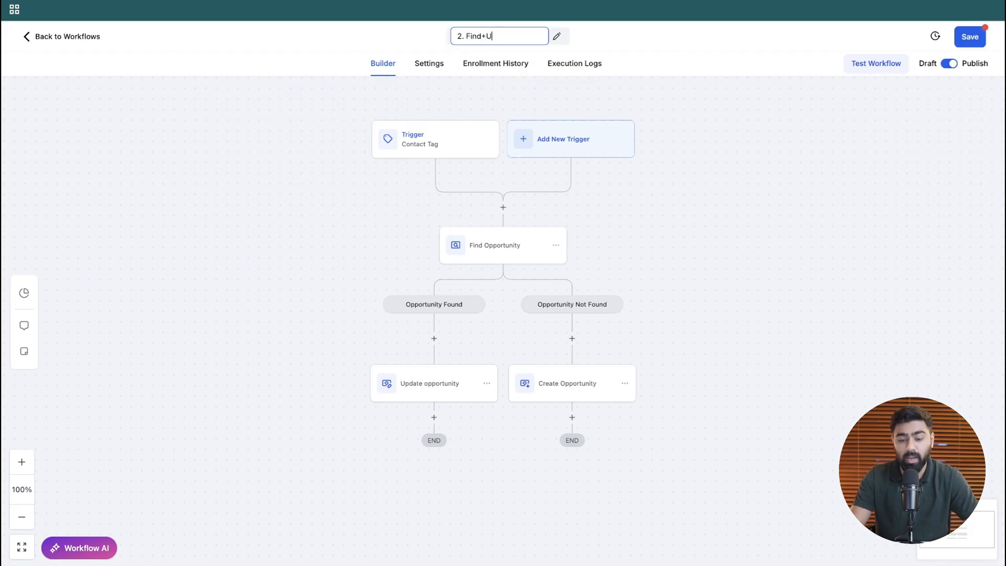
pyautogui.write('pdate opp (Qualified')
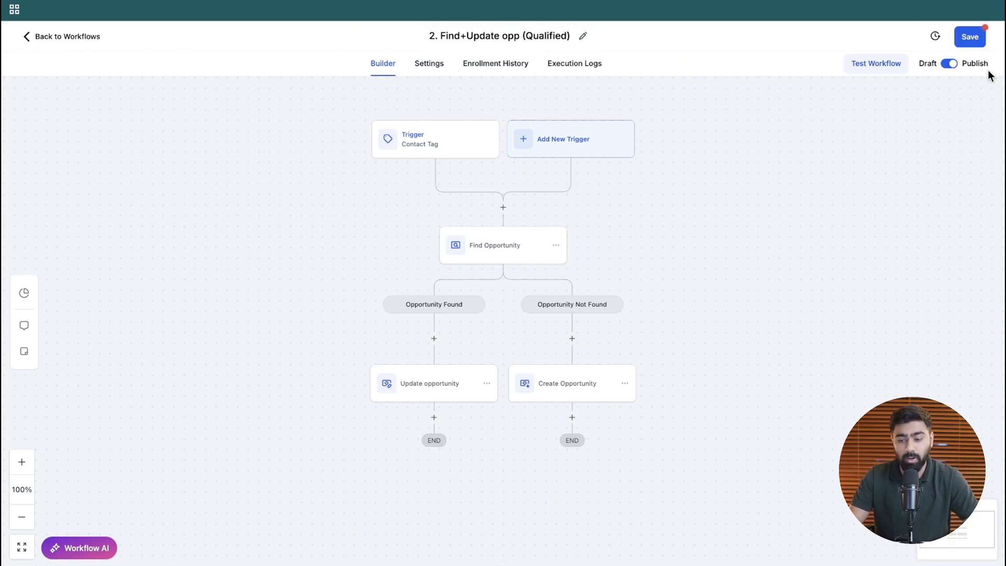
pyautogui.click(969, 36)
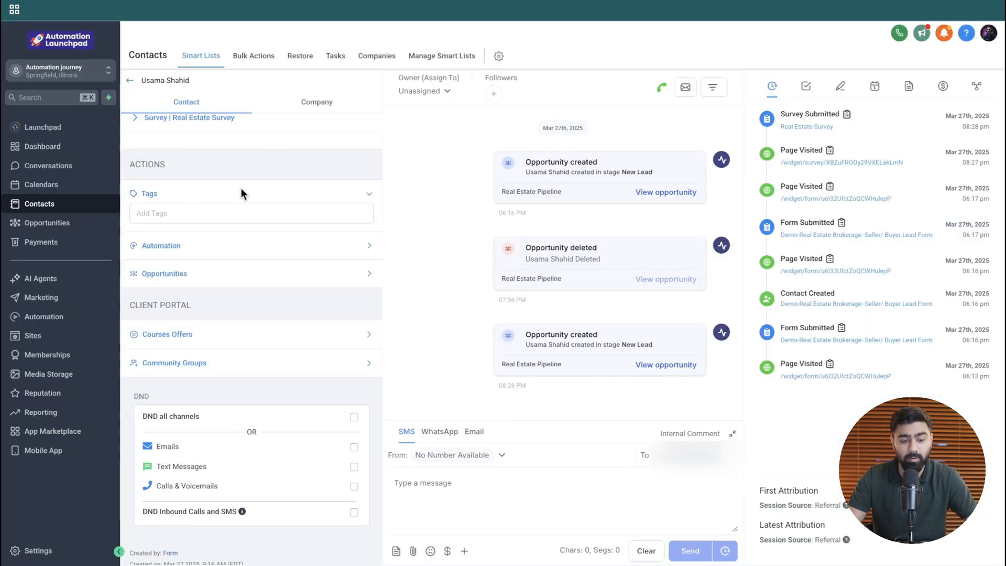
# - Apply the 'qualified' tag to the test contact
pyautogui.click(251, 213)
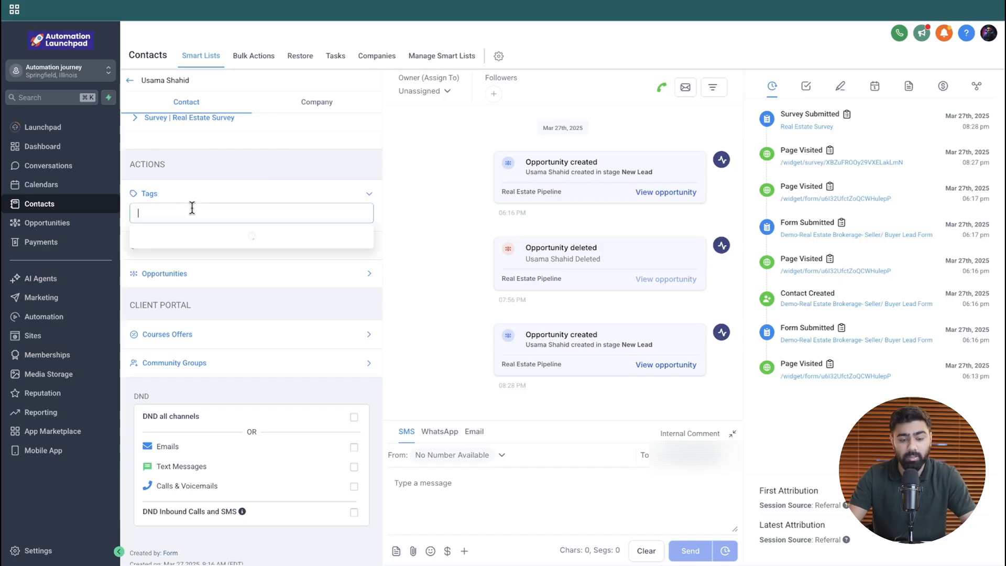
pyautogui.write('qual')
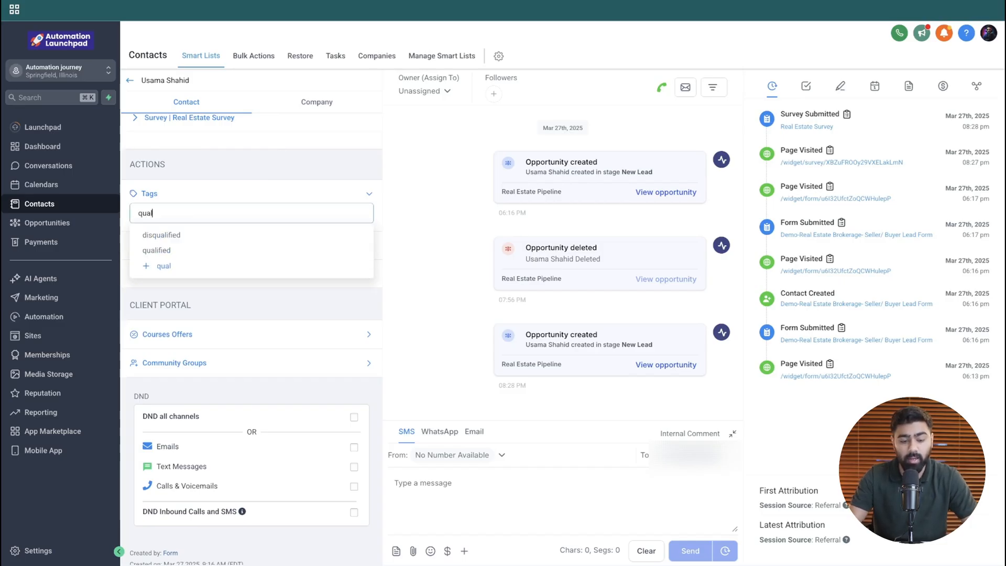
pyautogui.click(156, 251)
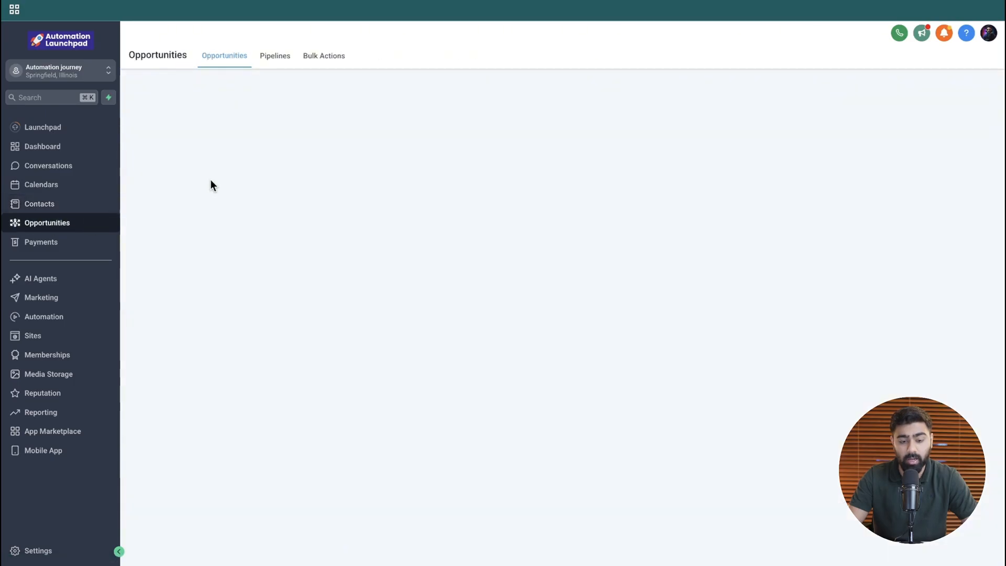
pyautogui.click(274, 56)
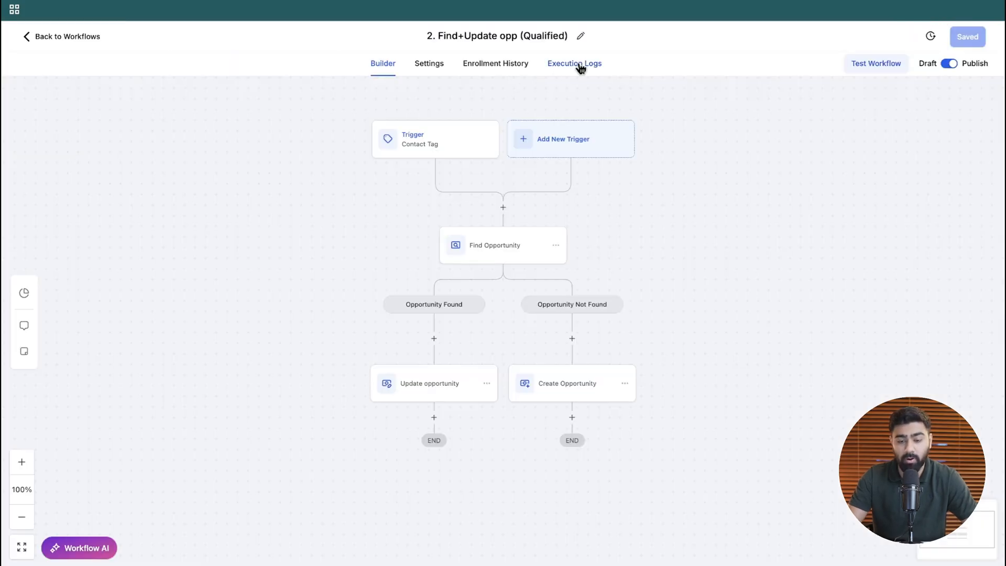
# - Open the workflow's Execution Logs to review the test contact's run
pyautogui.click(574, 63)
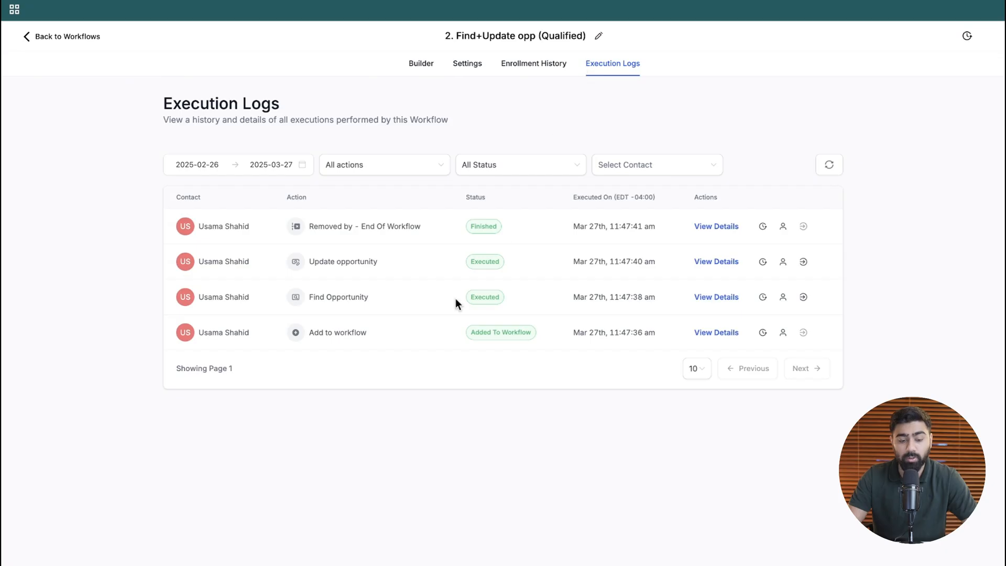
pyautogui.moveTo(338, 297)
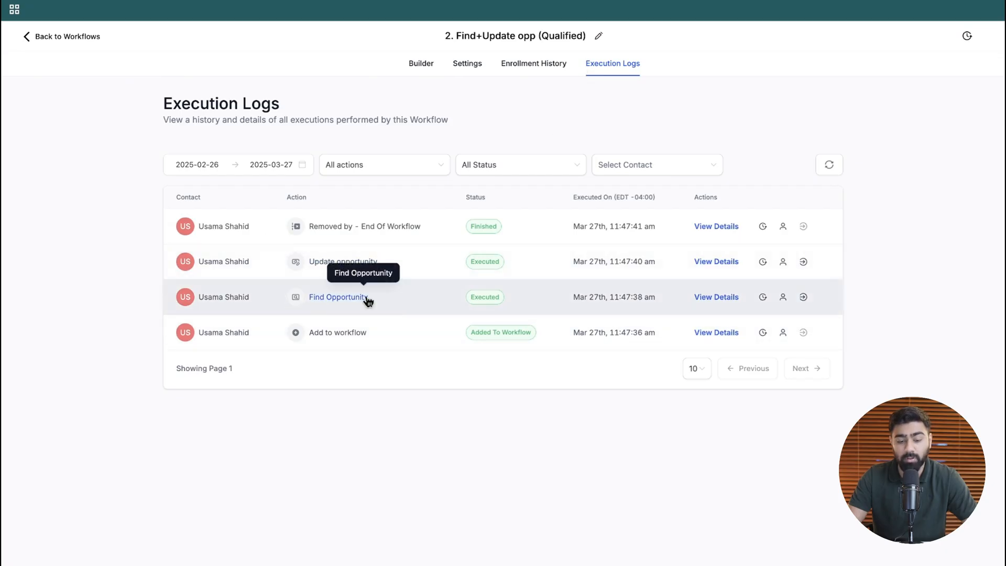